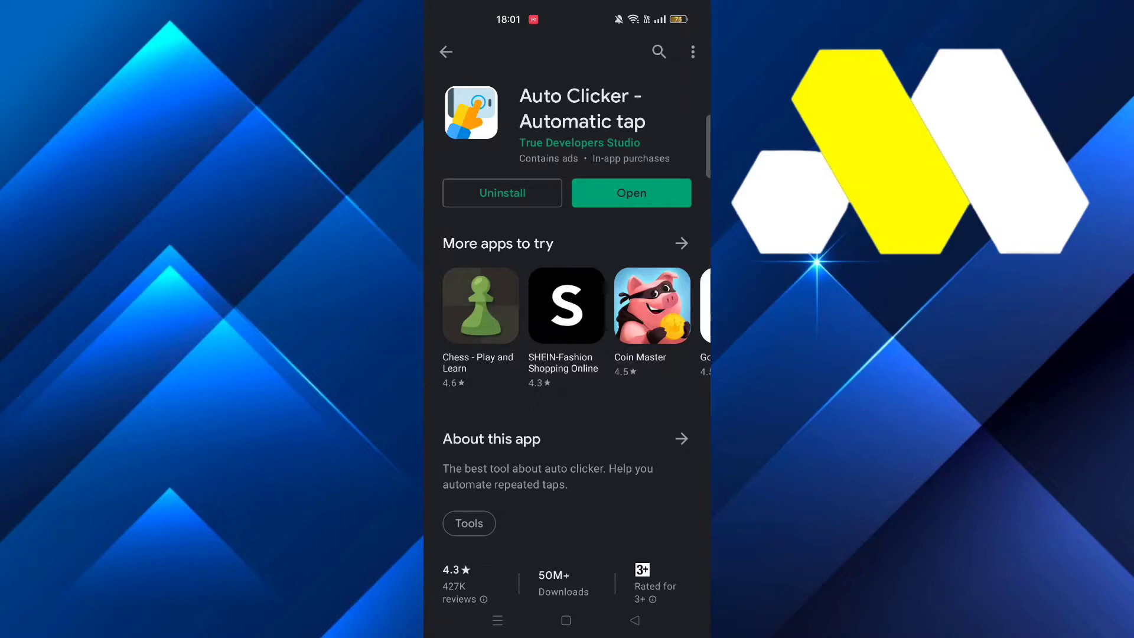
Step: Open Auto Clicker - Automatic tap from its Play Store page
left_click(629, 193)
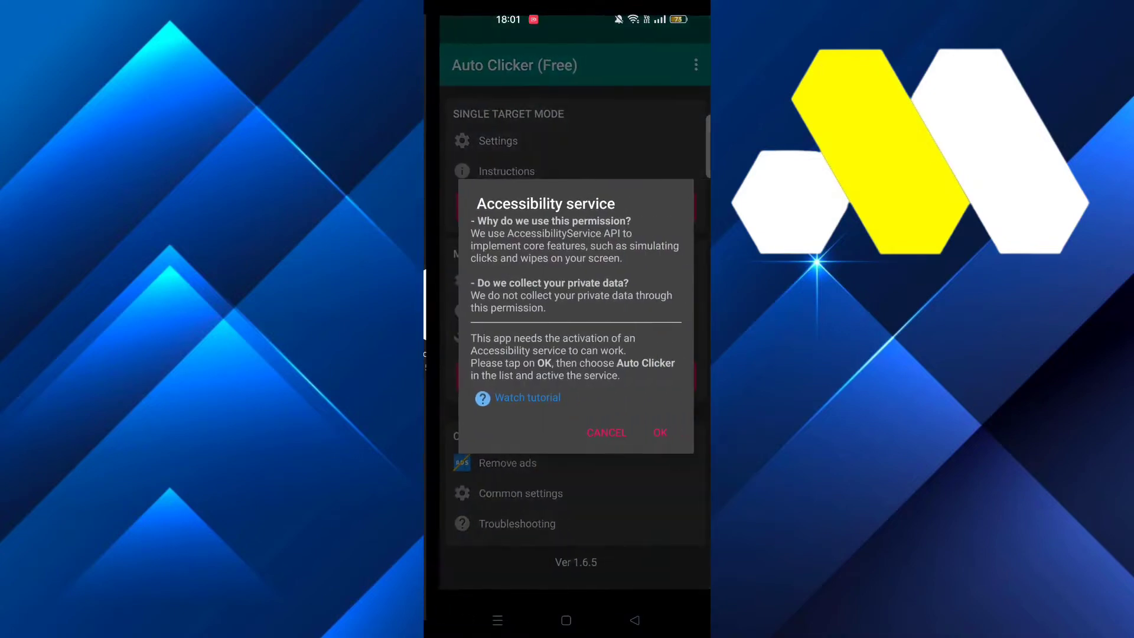
Step: Turn on Auto Clicker's accessibility service, then enable Multi Targets Mode
left_click(658, 433)
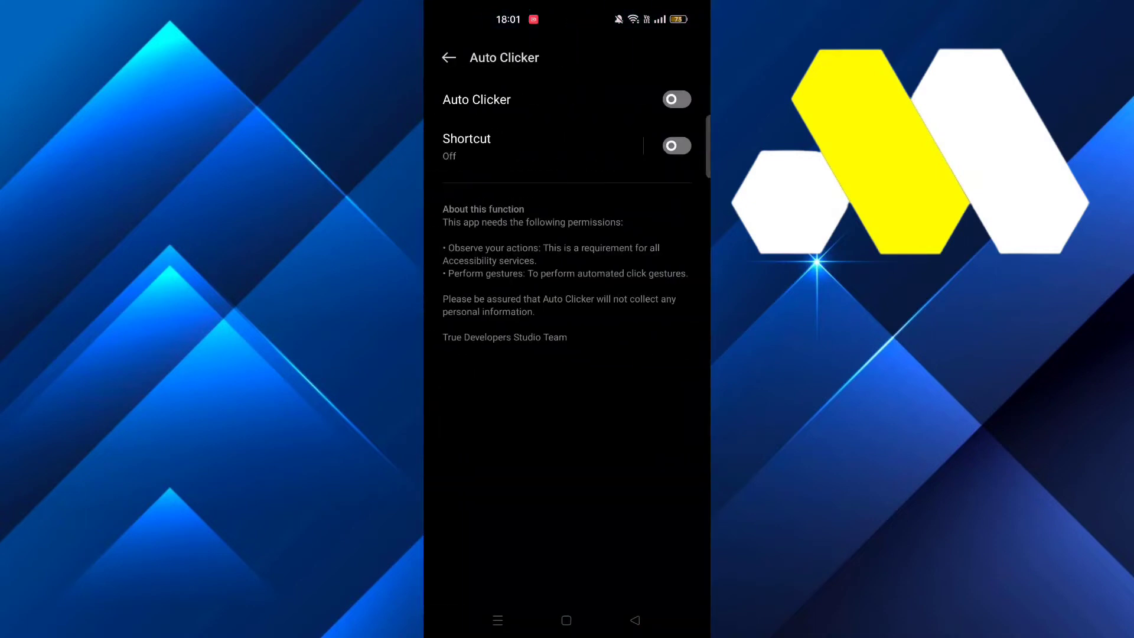
left_click(675, 100)
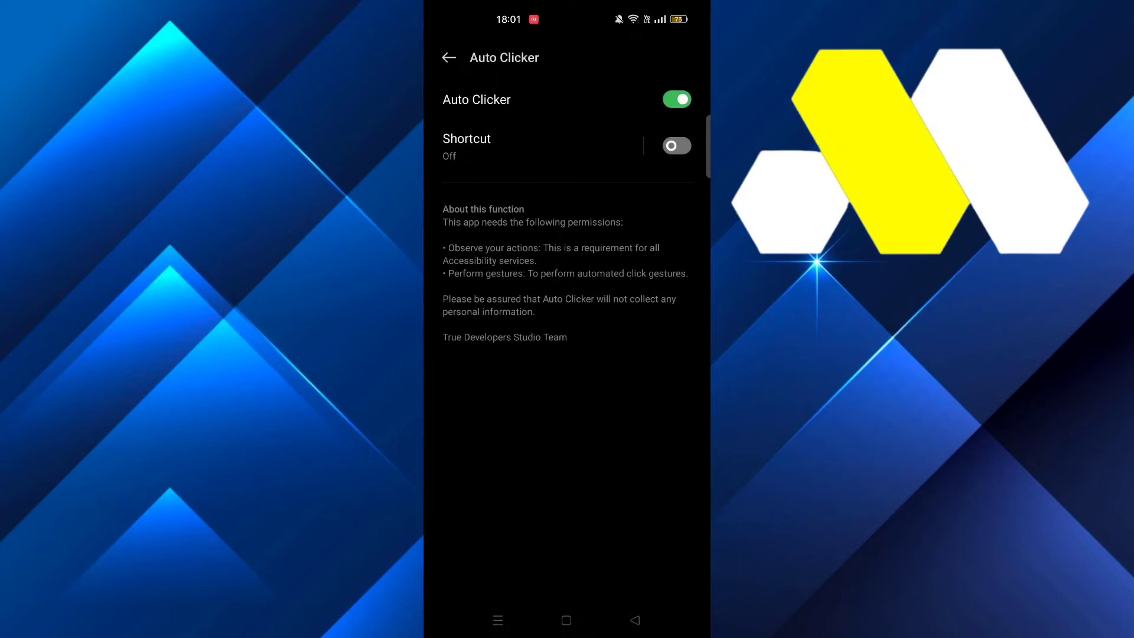
left_click(448, 58)
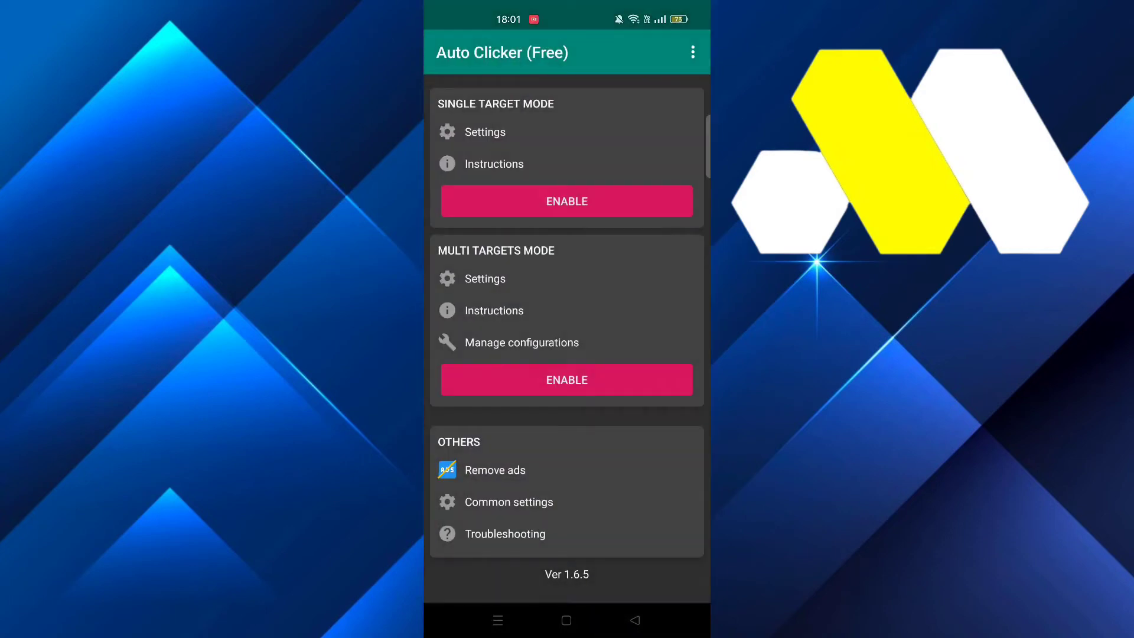
left_click(566, 380)
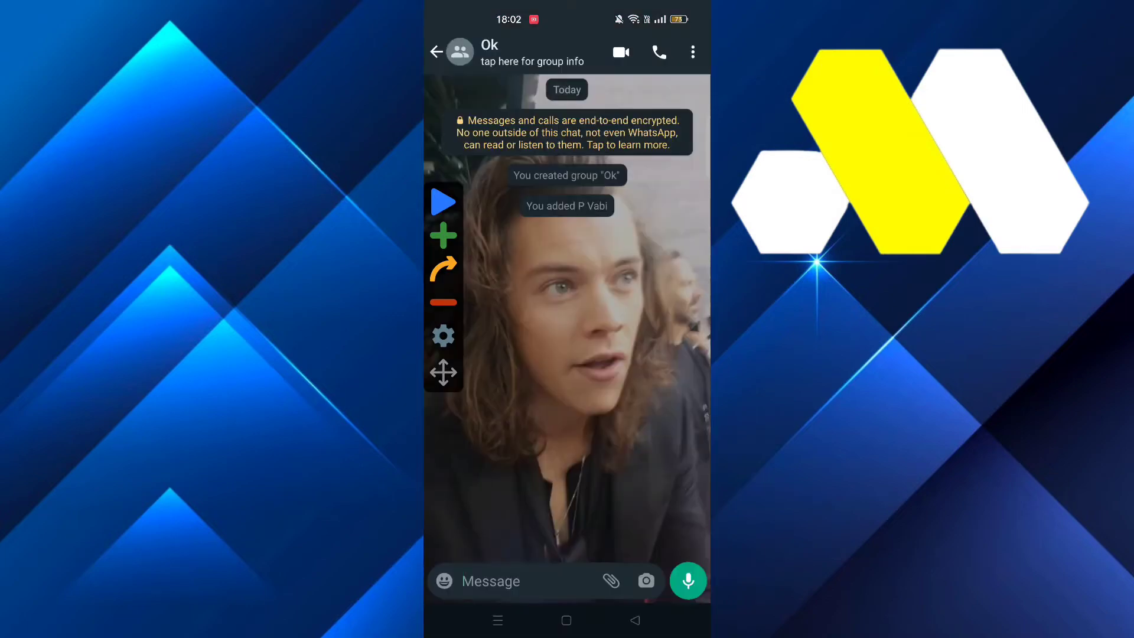
Step: Open the Ok group's info, scroll to participants, and place the first tap target
left_click(692, 52)
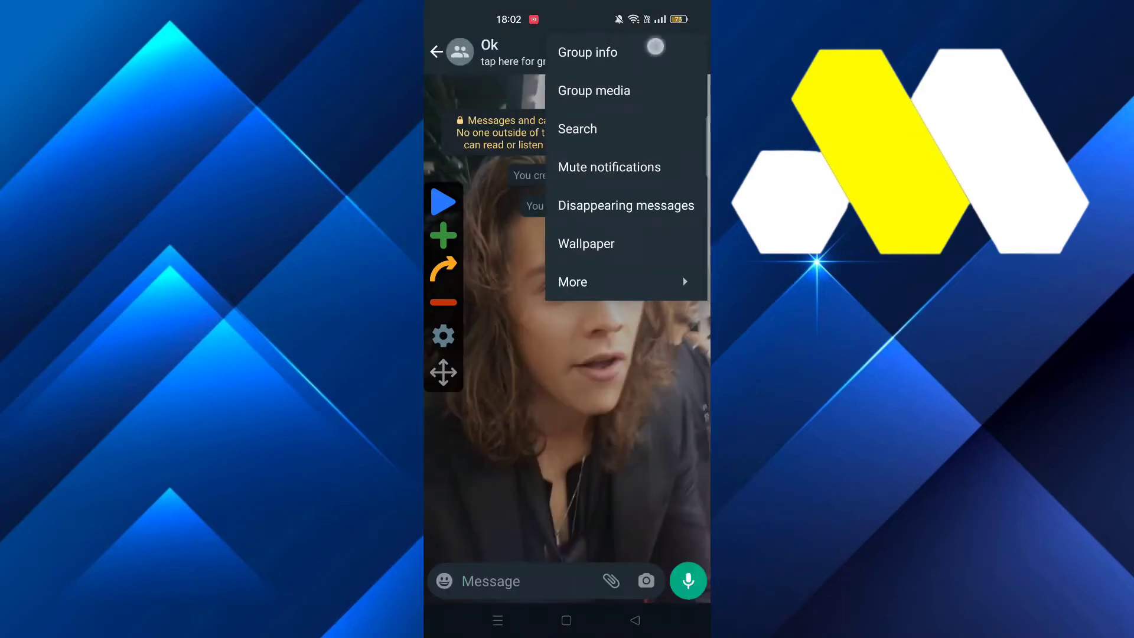
left_click(587, 52)
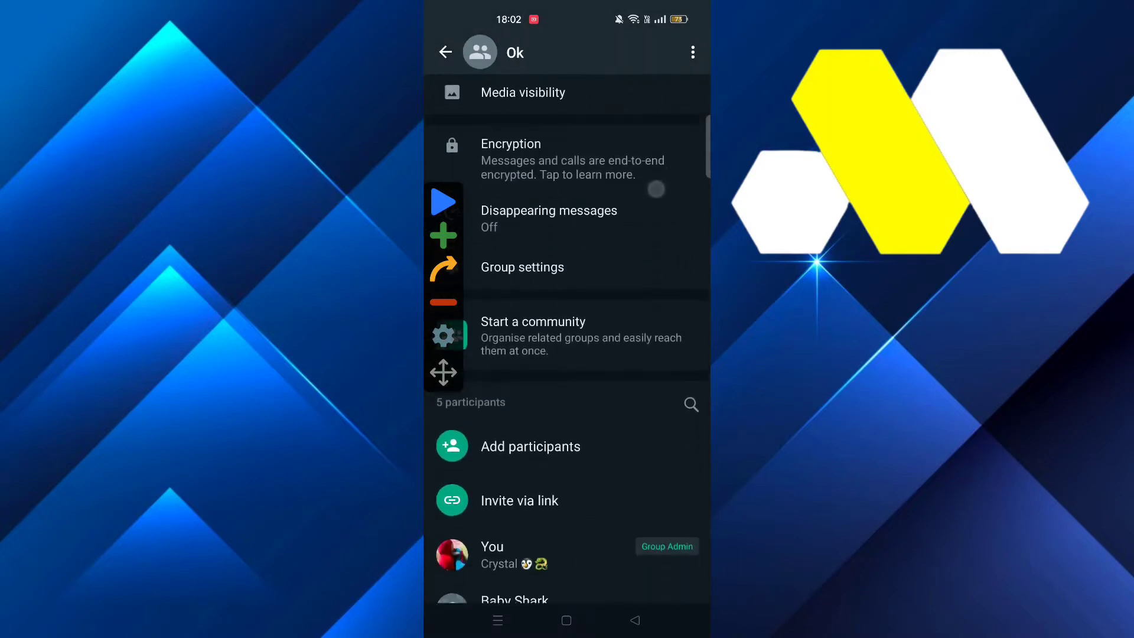
scroll("down", 3)
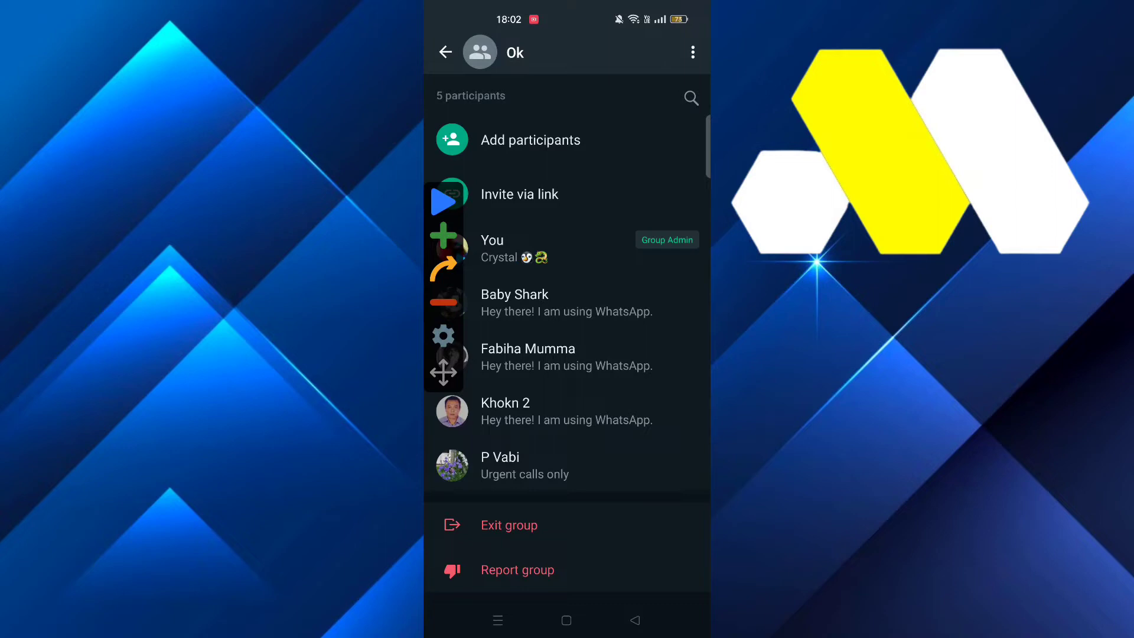
left_click(515, 303)
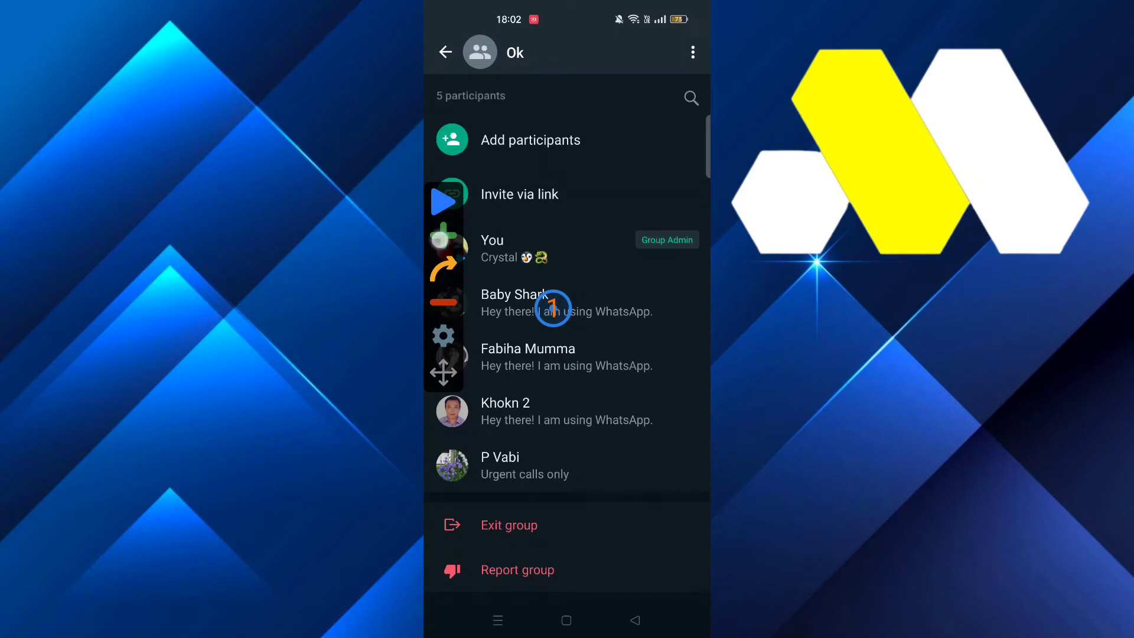
Step: Place targets on Baby Shark's row and 'Remove Baby Shark', then add a third target
left_click(514, 302)
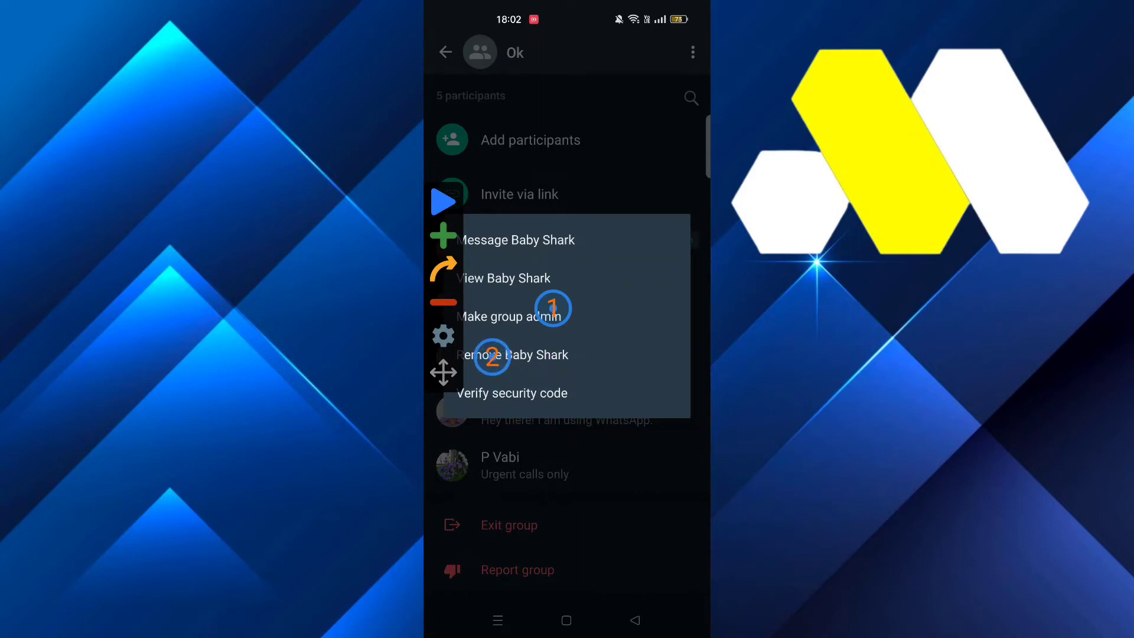
left_click(553, 307)
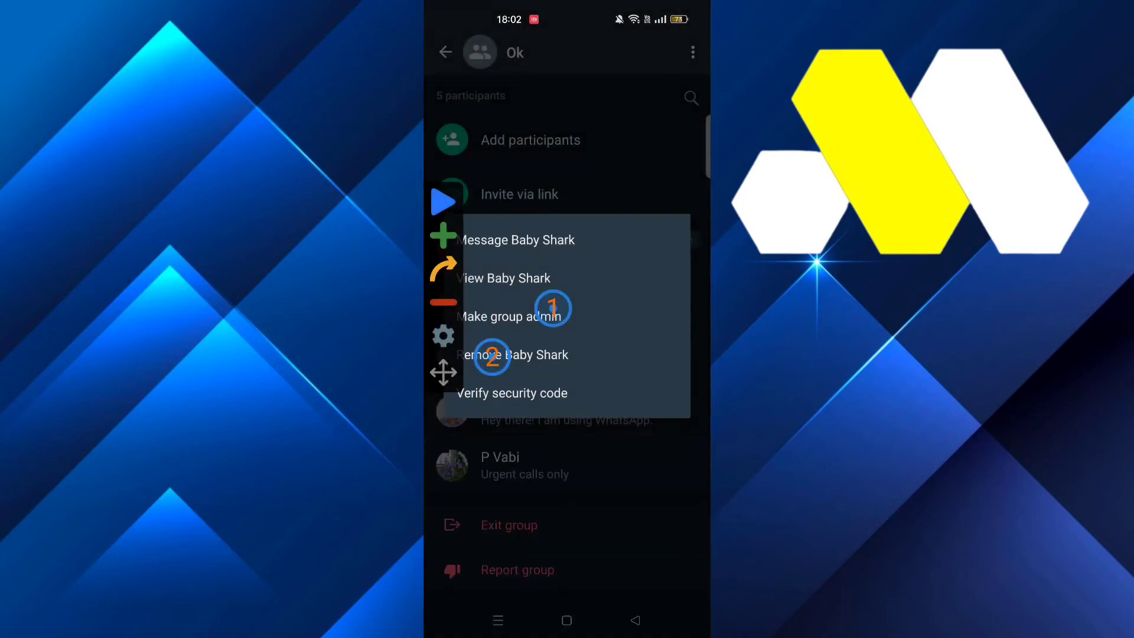
left_click(517, 355)
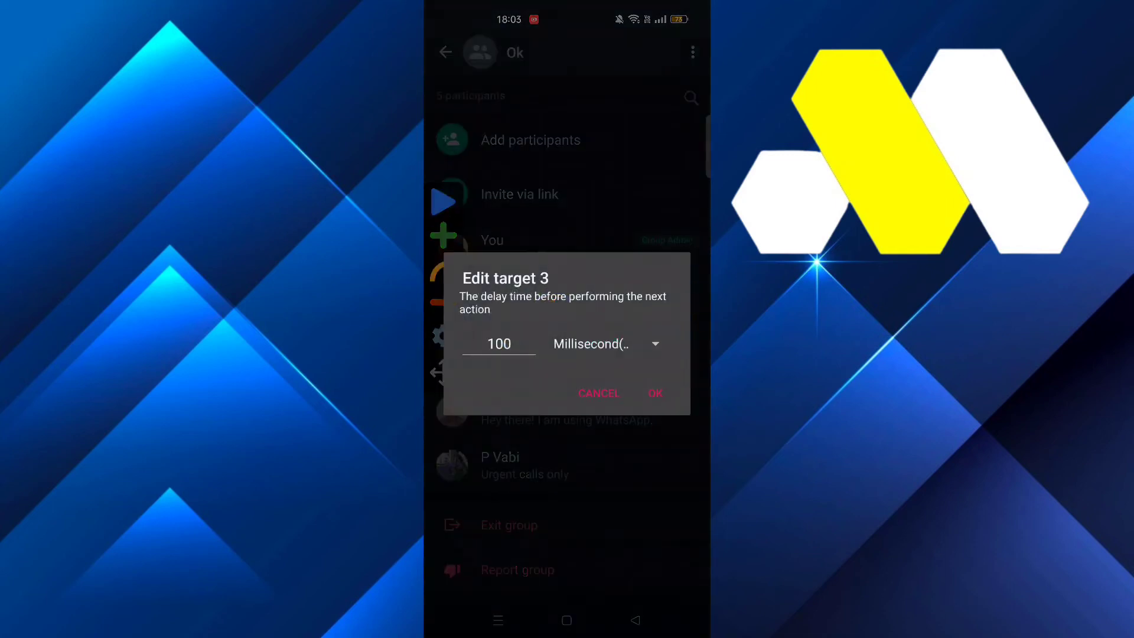
Step: Give target 3 a 250 ms delay and start the three-target tap sequence
left_click(497, 344)
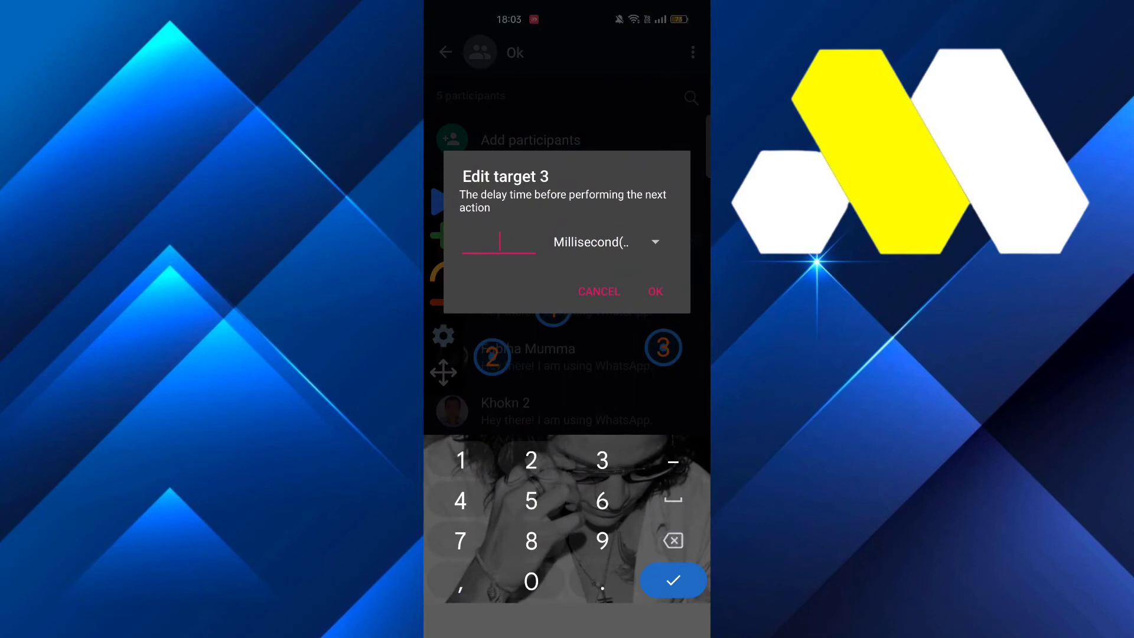
type("250")
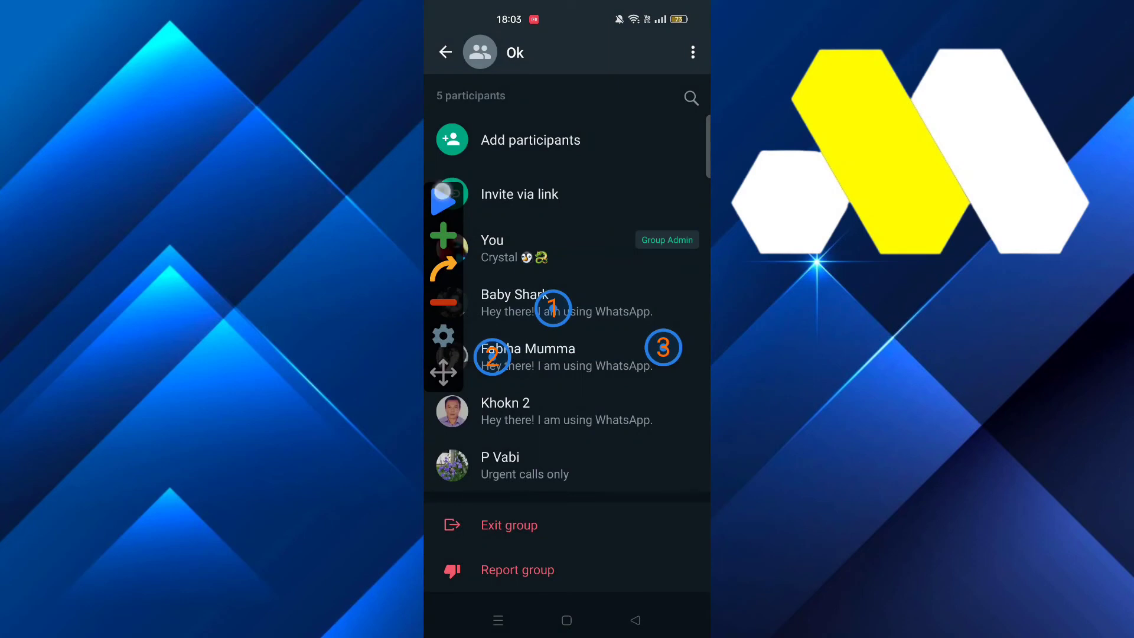
left_click(513, 295)
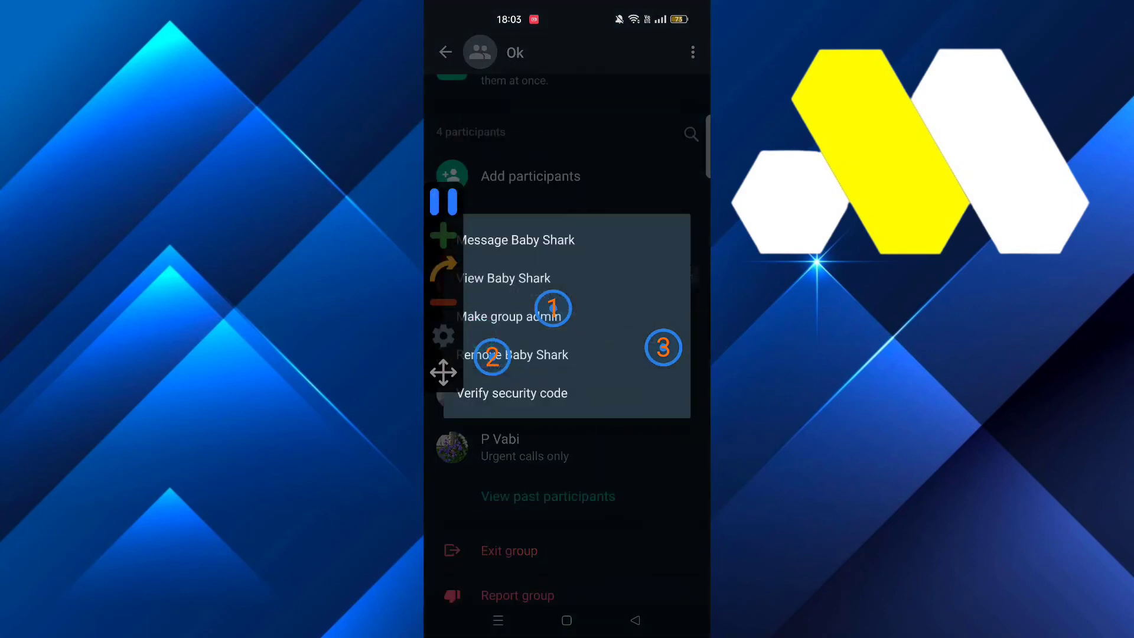